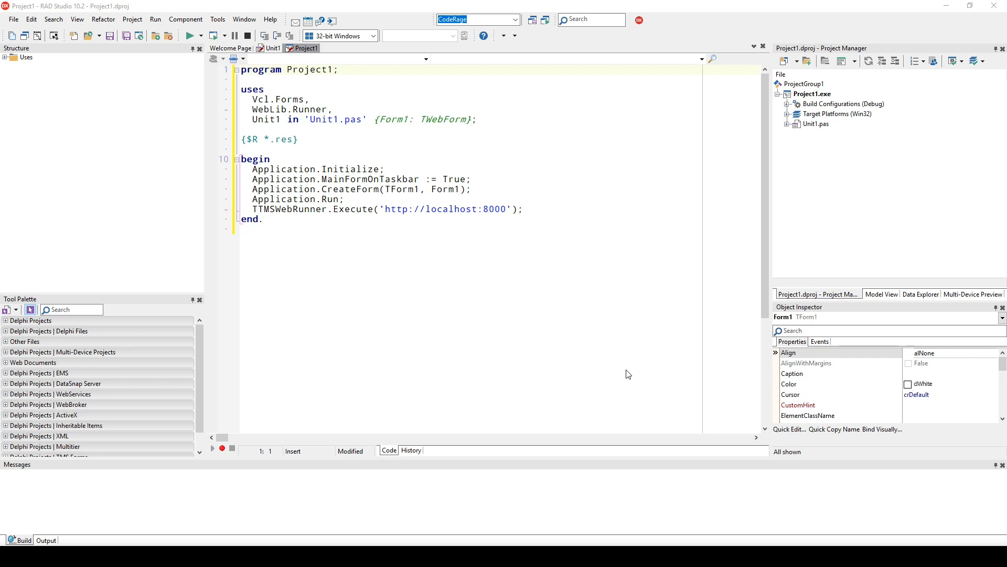
mouse_move(600, 330)
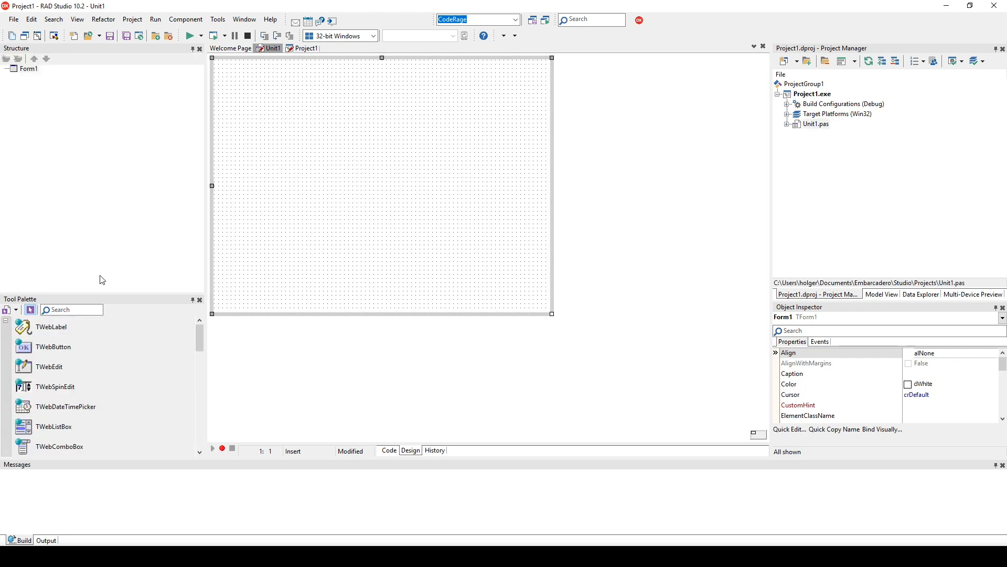
- Find the timer in the Tool Palette and place WebTimer1 on the form
text(timer)
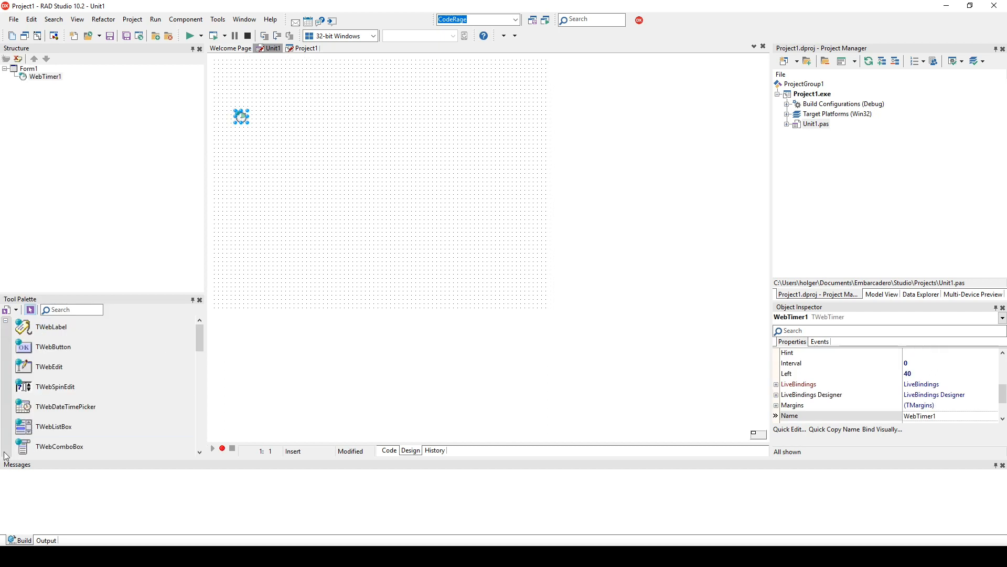
click(50, 326)
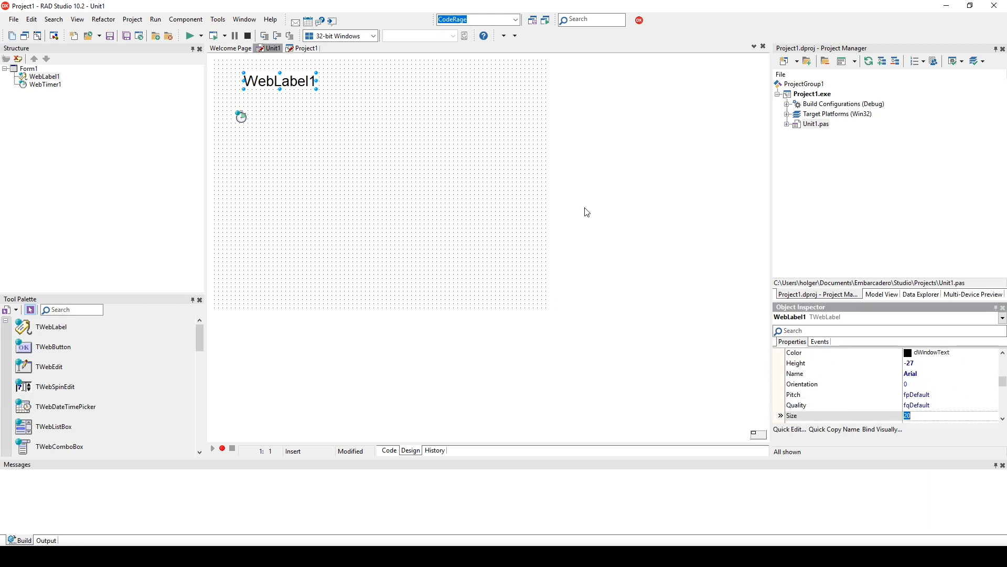
mouse_move(505, 210)
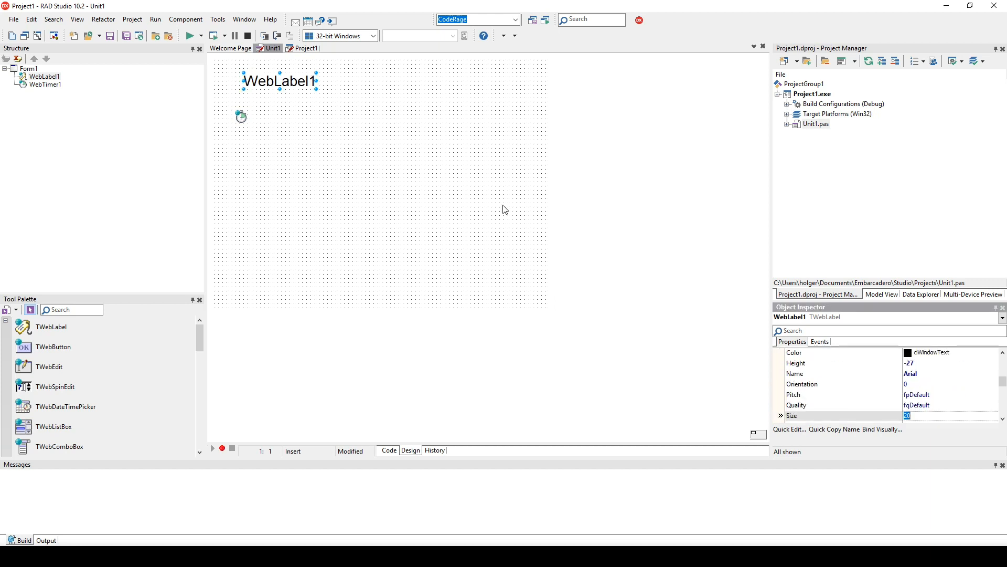
mouse_move(440, 202)
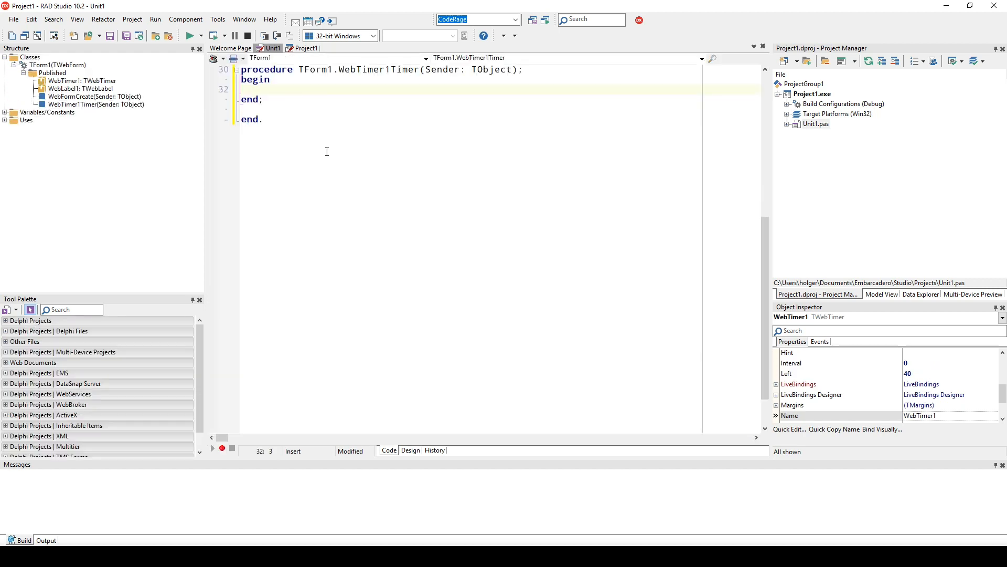
- Write 'WebLabel1.Caption := TimeT' inside the WebTimer1Timer handler
text(WebLabel1.Caption :=)
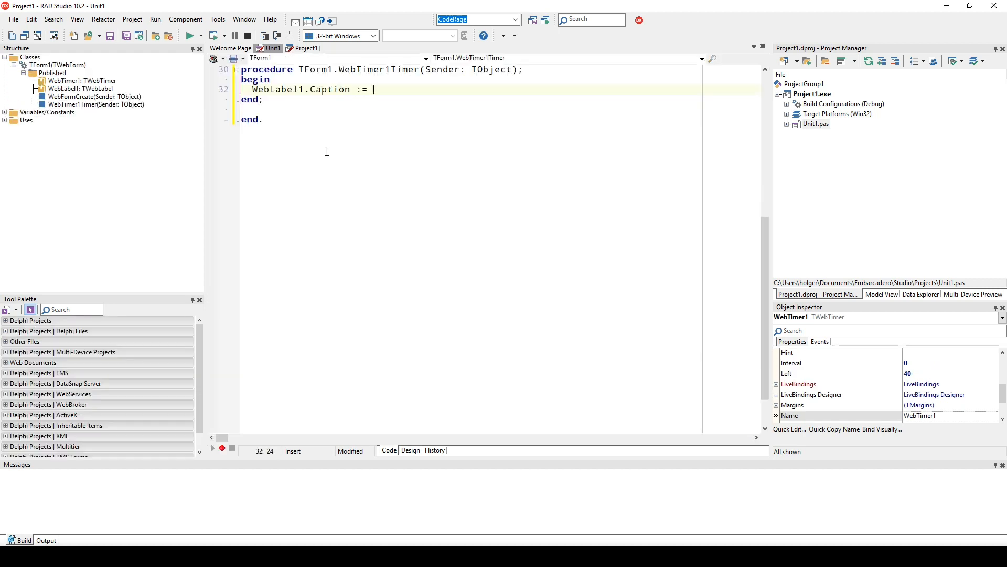
text(TimeT)
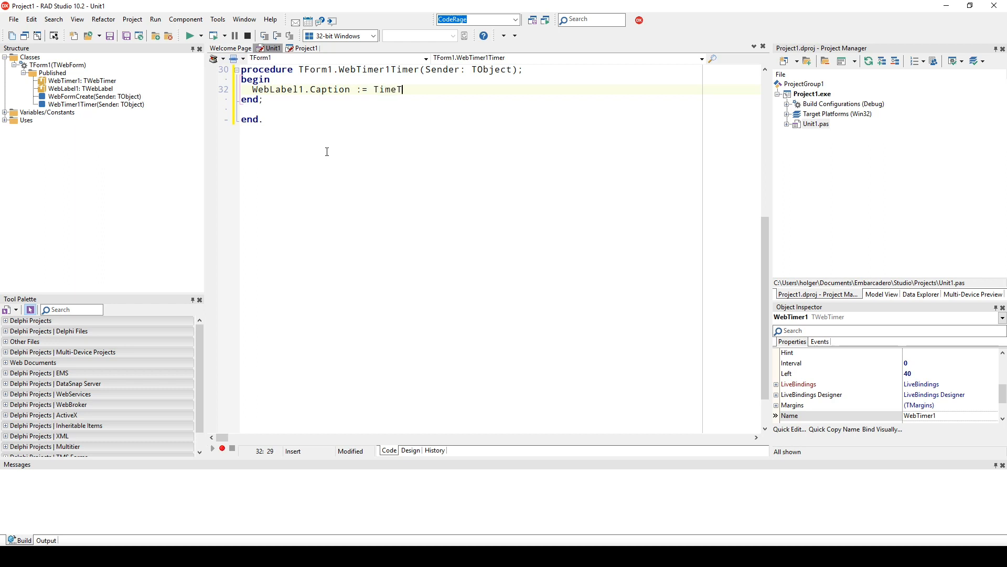